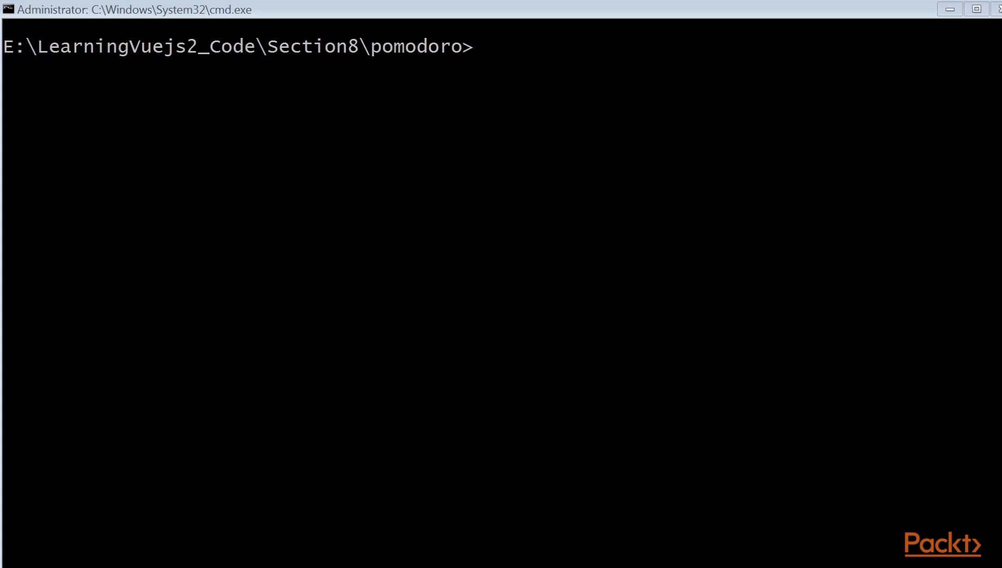
Step: Run npm run dev in the pomodoro folder, then enter ipconfig/all in a new command window
left_click_drag(361, 46, 476, 46)
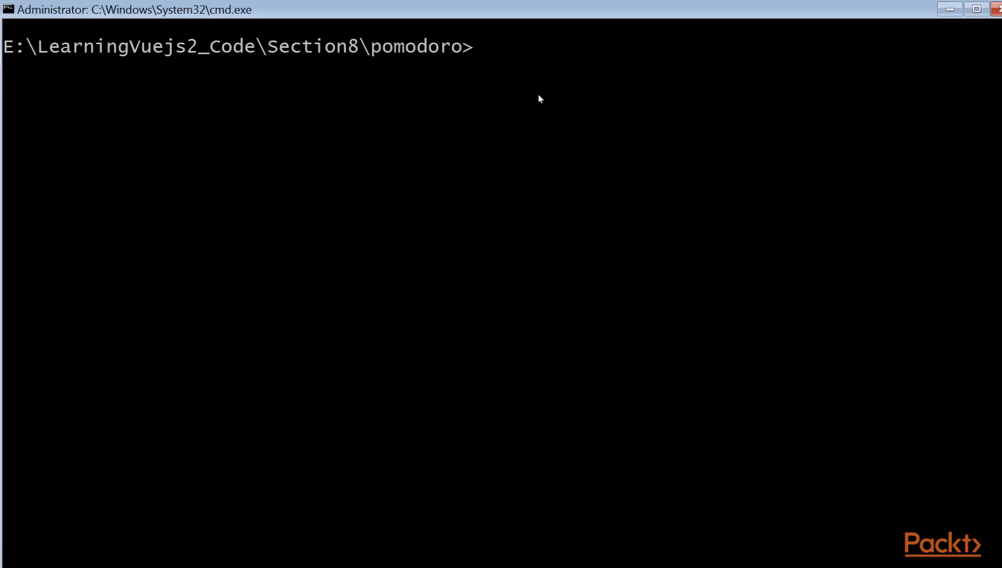
type("npm run dev")
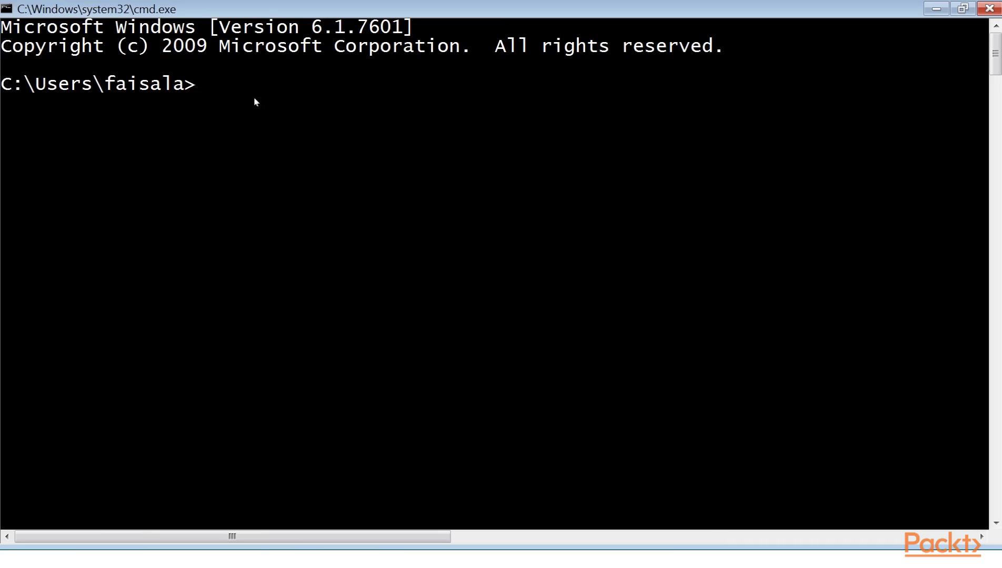
type("ipcon")
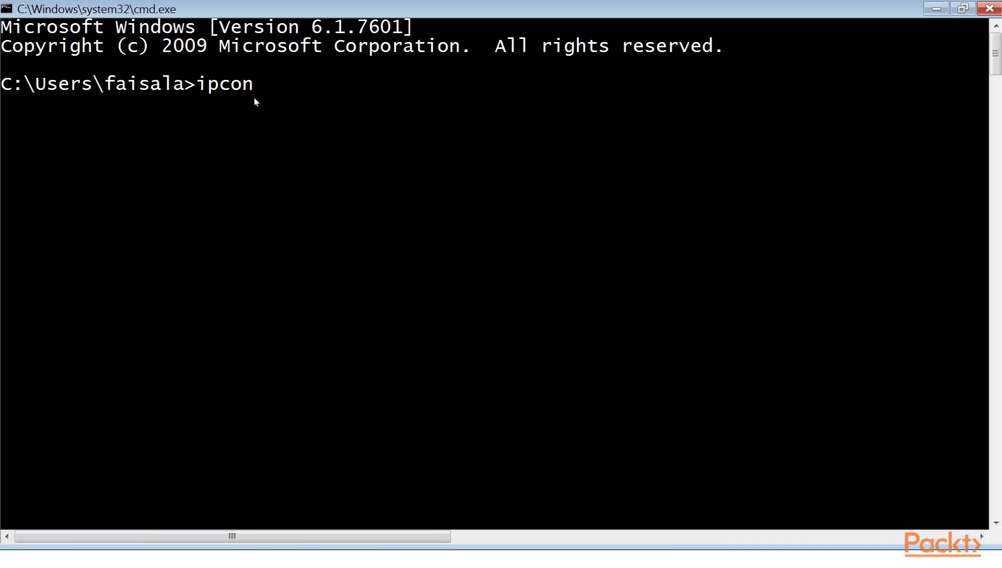
type("fig/all")
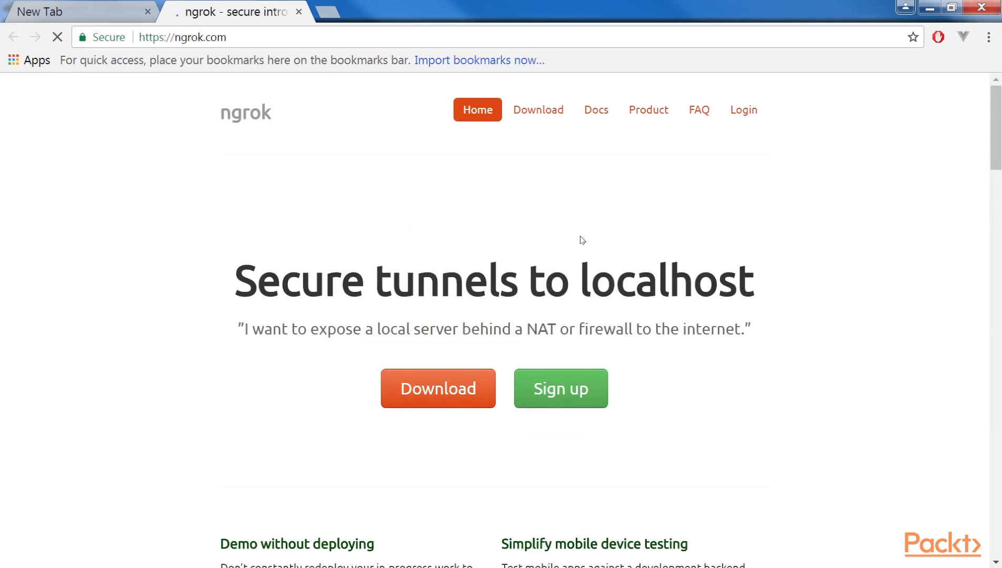
Step: Go to the Download option on the ngrok.com home page
left_click(538, 109)
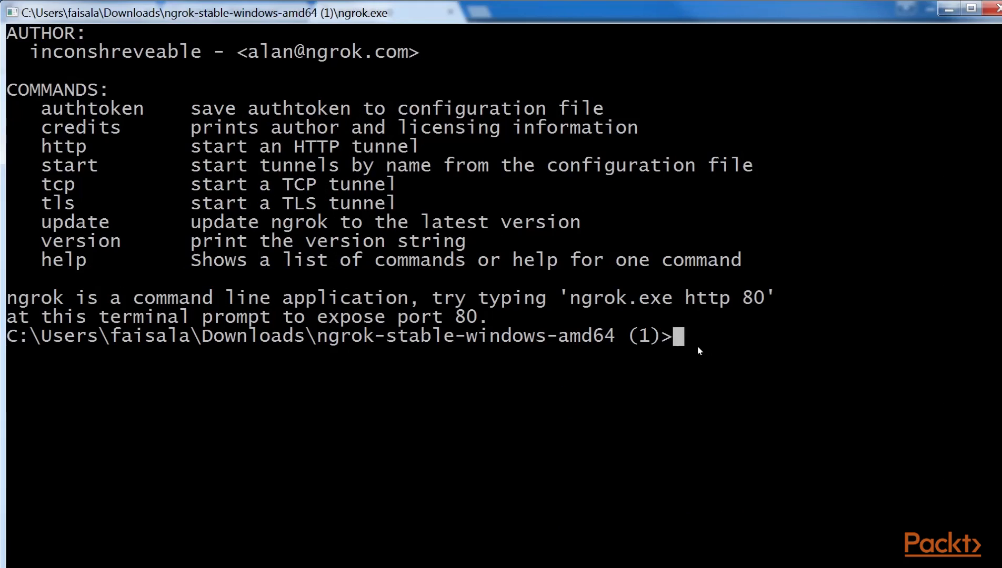
Step: Run ngrok.exe for help, then ngrok.exe http 80 to forward a public address to localhost:80
type("ngrok.ex")
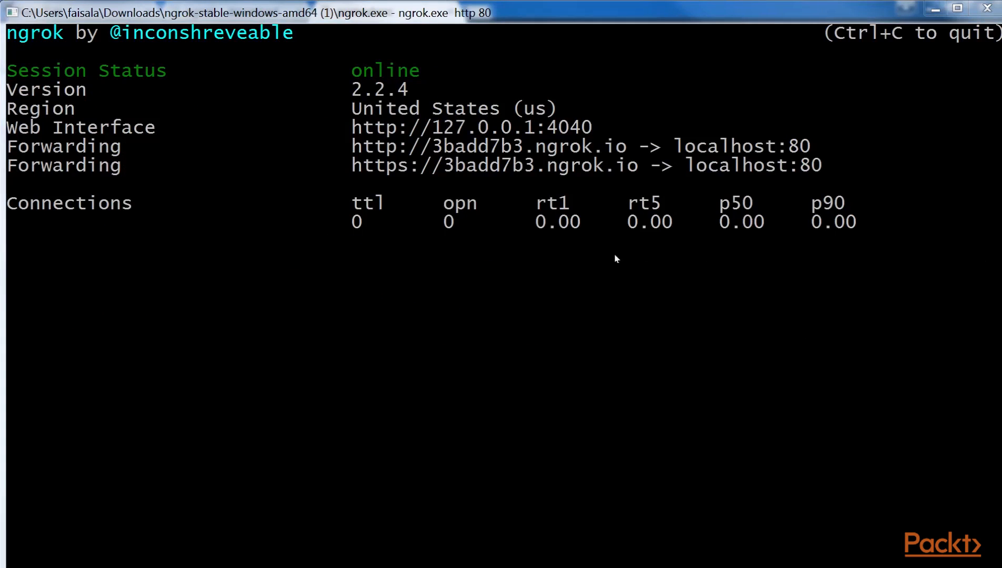
left_click_drag(352, 146, 629, 146)
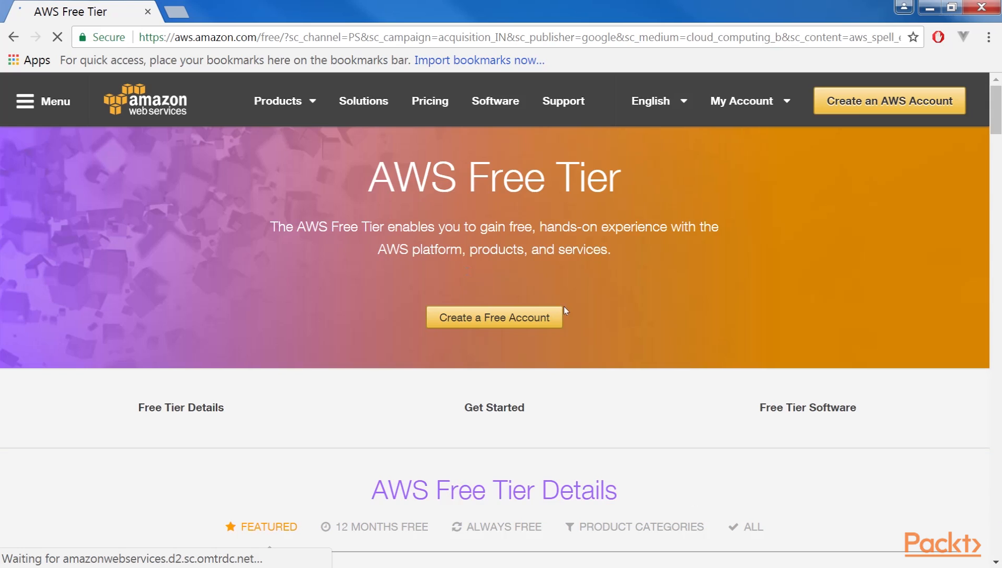
mouse_move(657, 335)
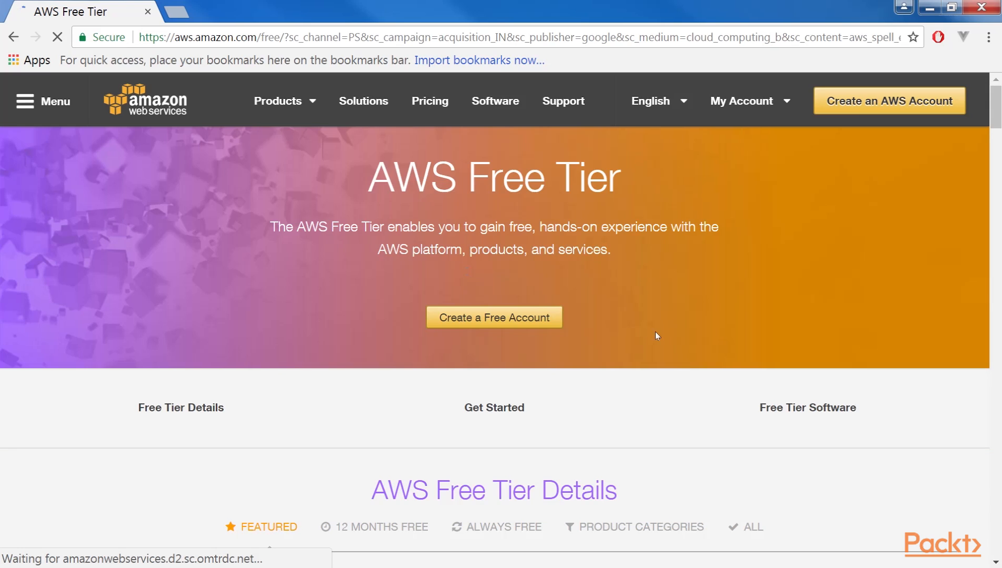
scroll("down", 3)
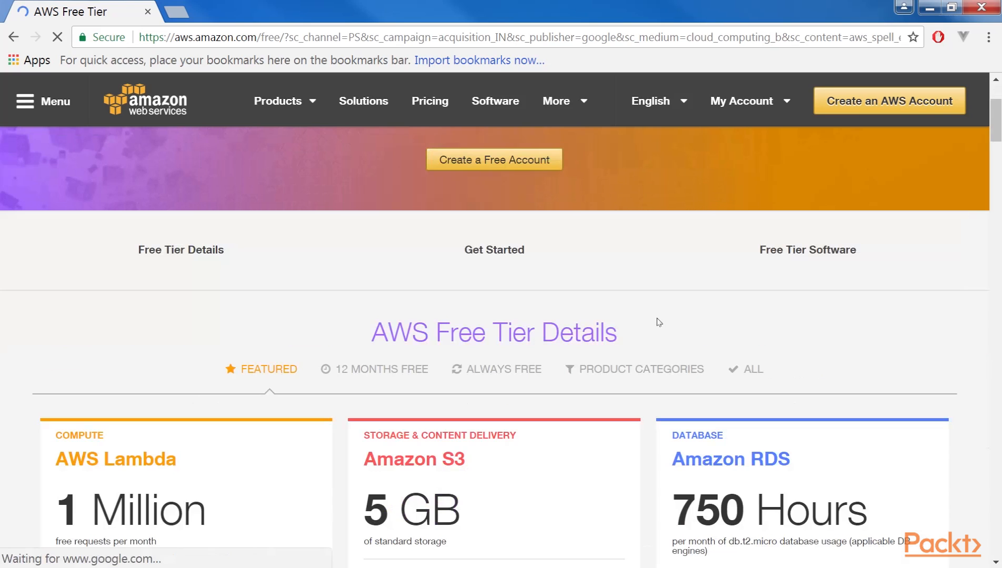
scroll("down", 3)
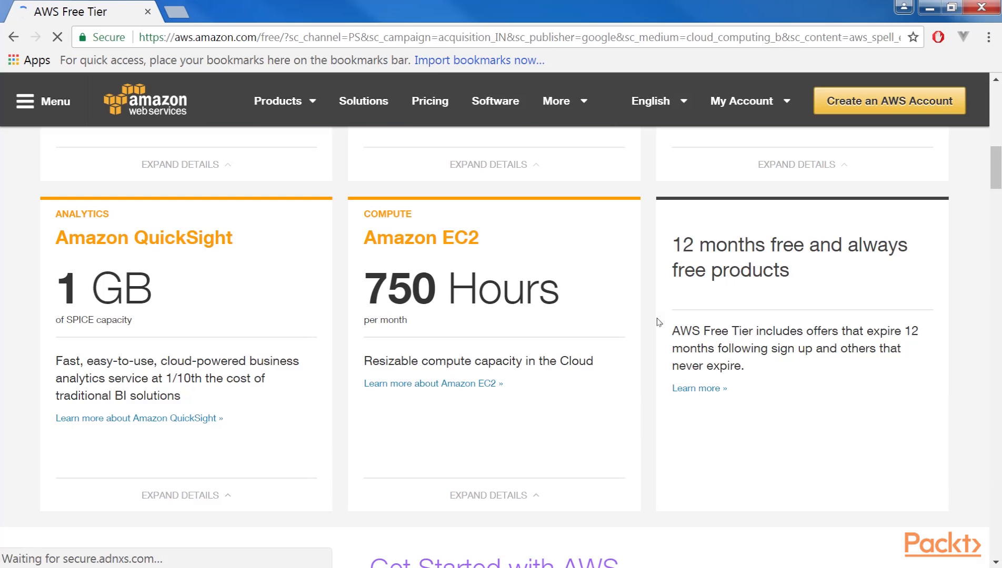
scroll("up", 3)
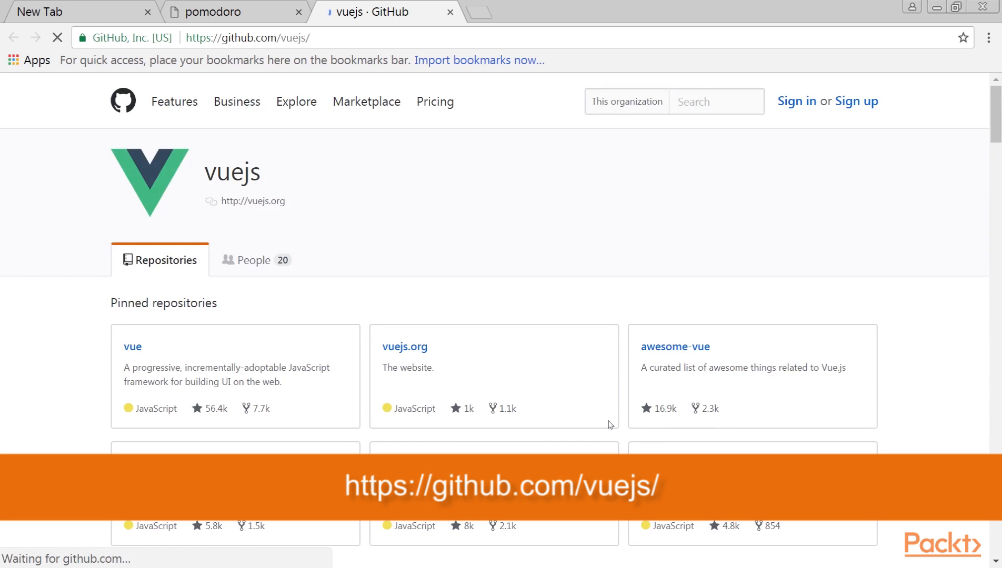
scroll("down", 3)
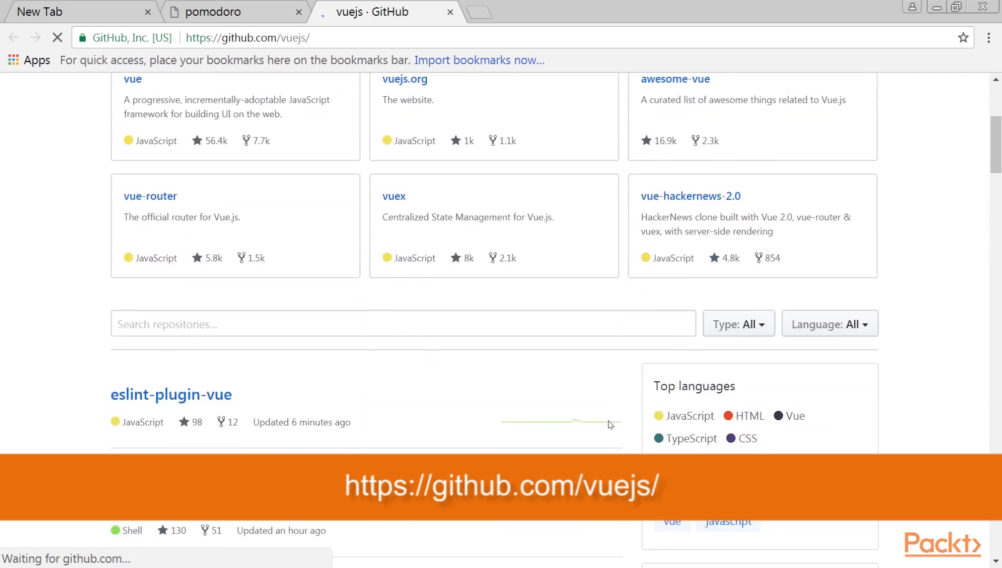
scroll("down", 3)
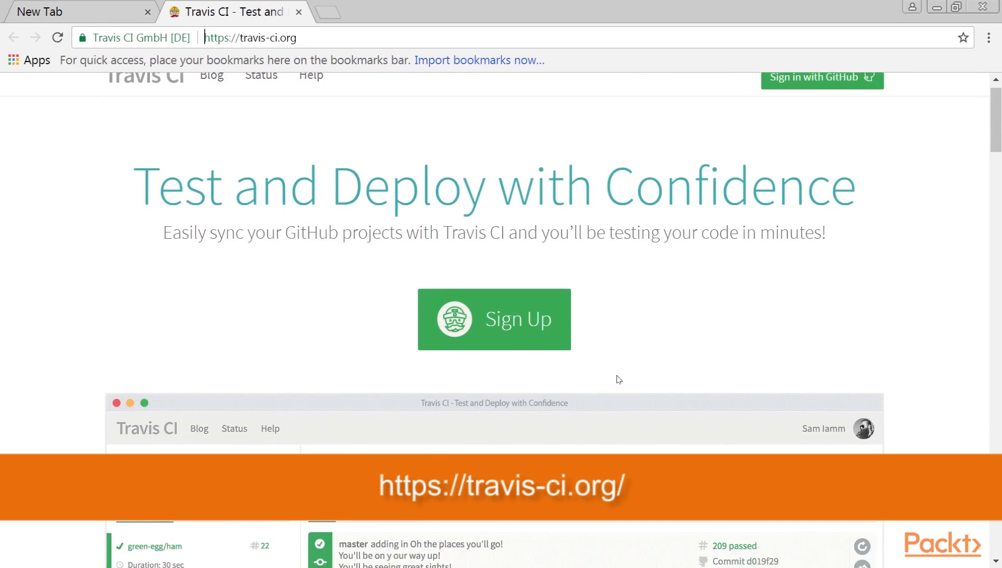
scroll("down", 3)
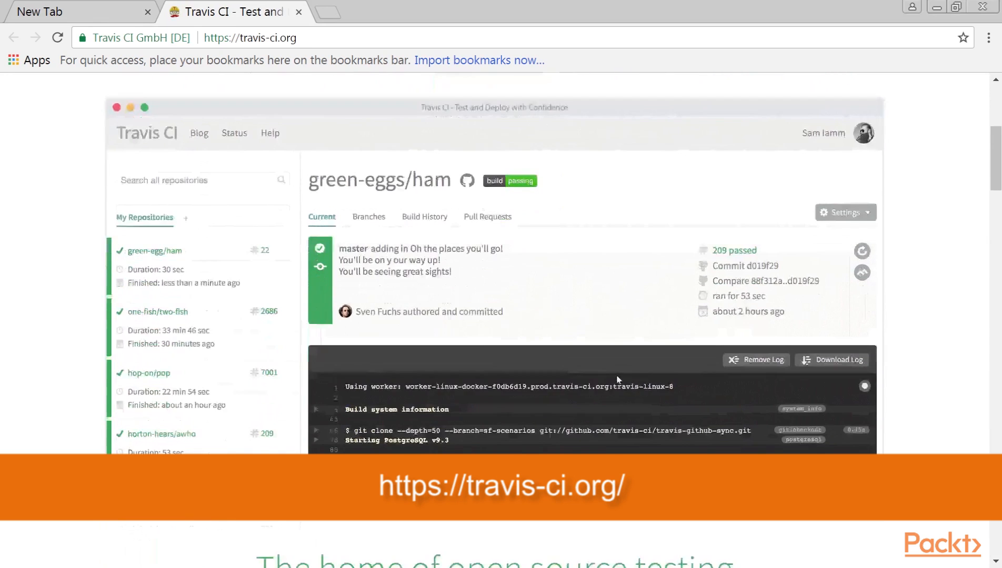
scroll("down", 3)
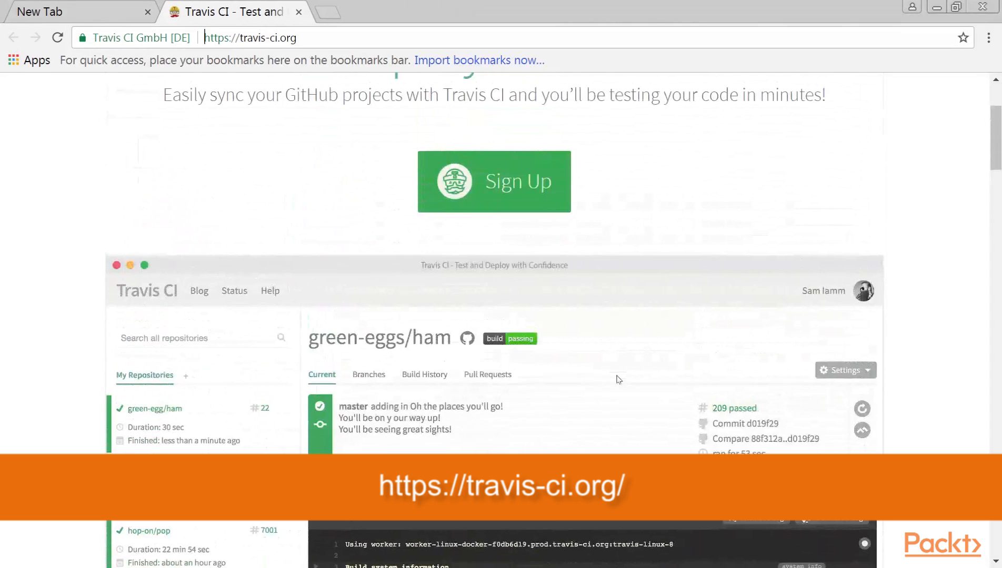
scroll("up", 3)
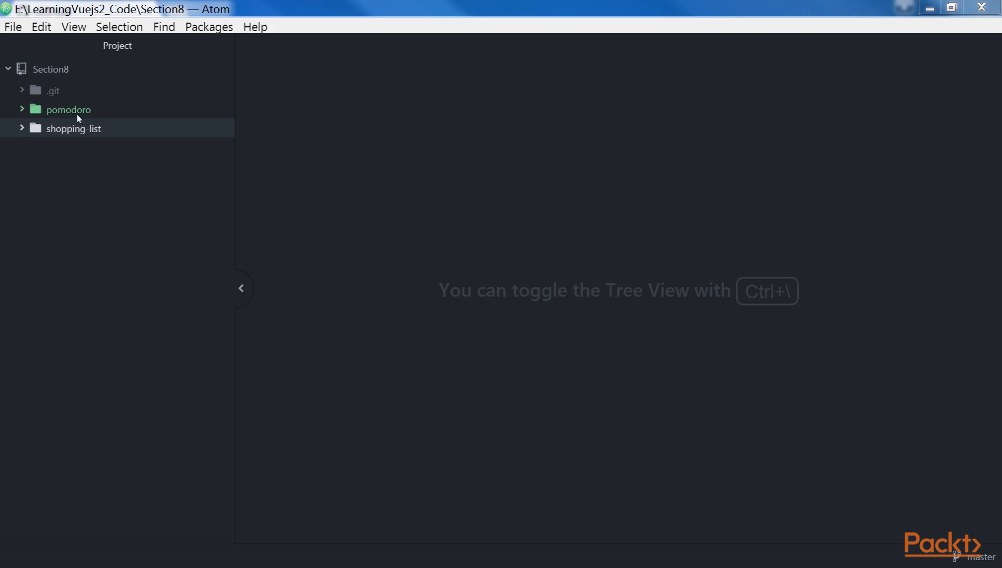
left_click(74, 128)
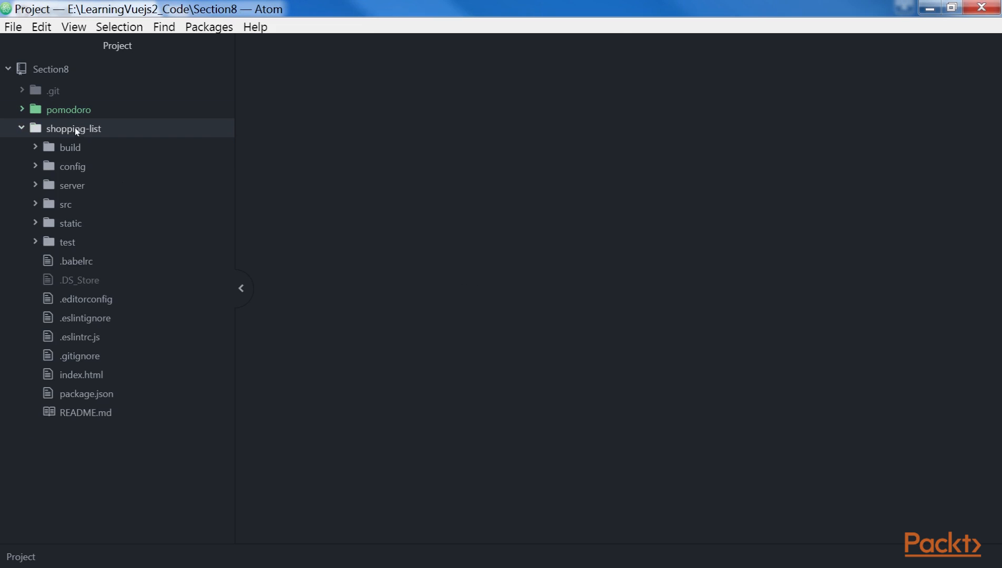
left_click(65, 204)
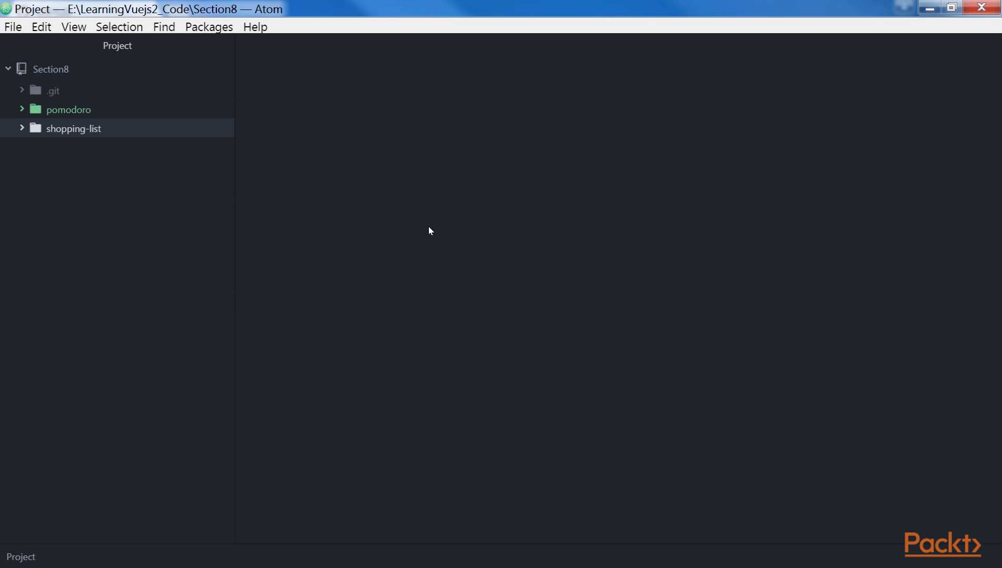
mouse_move(901, 272)
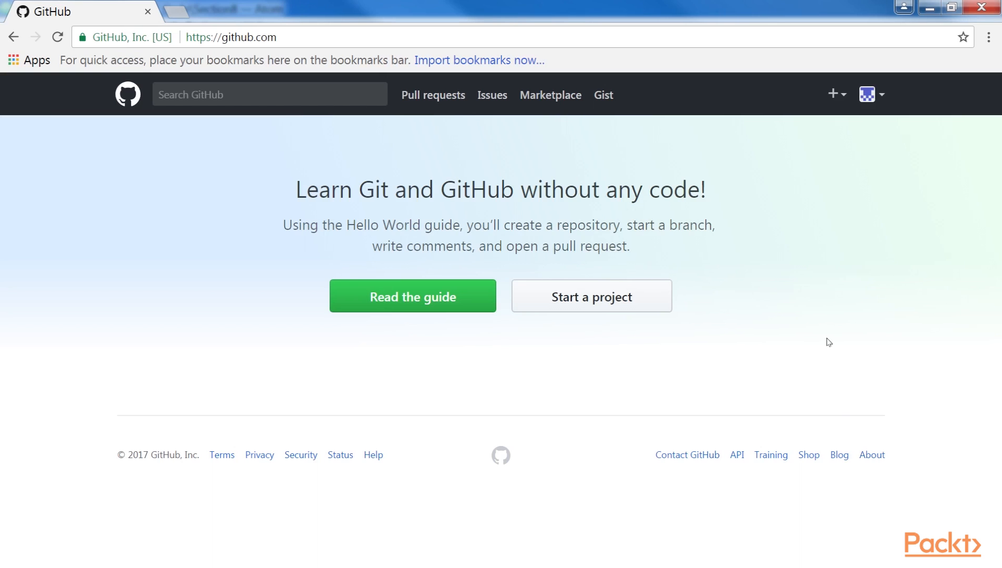
mouse_move(826, 325)
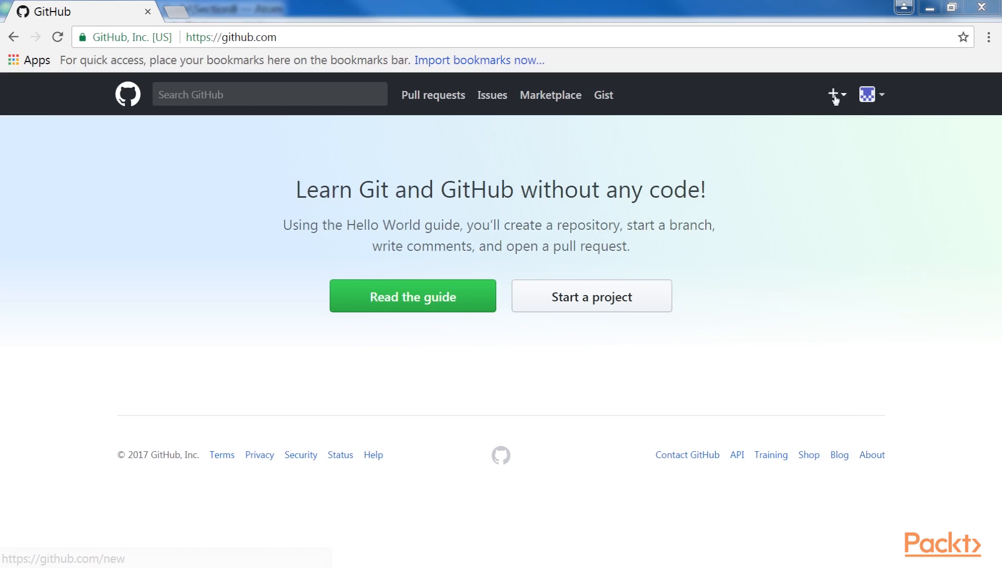
Step: Create a new public repository named ShoppingList under Packt123
left_click(833, 94)
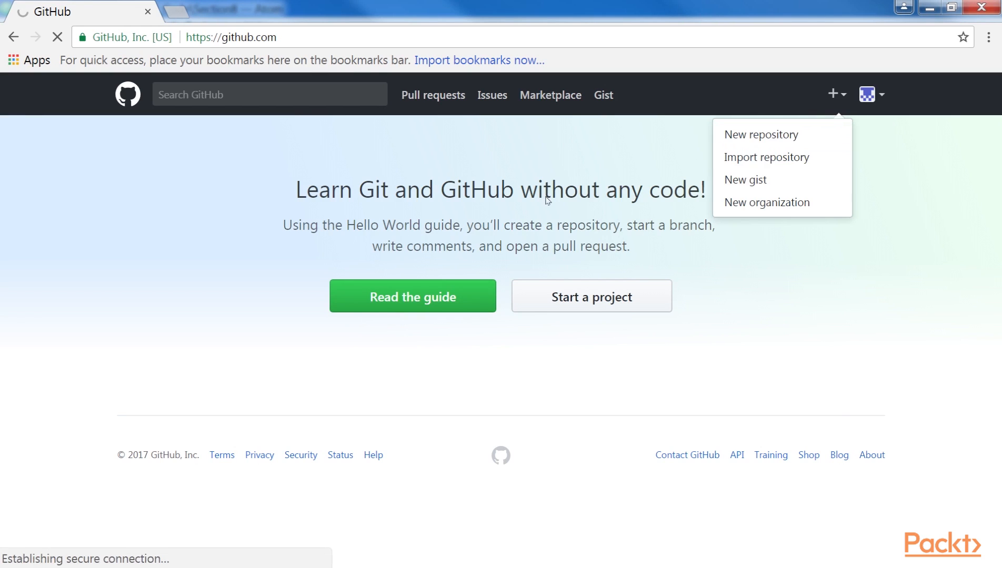
left_click(761, 135)
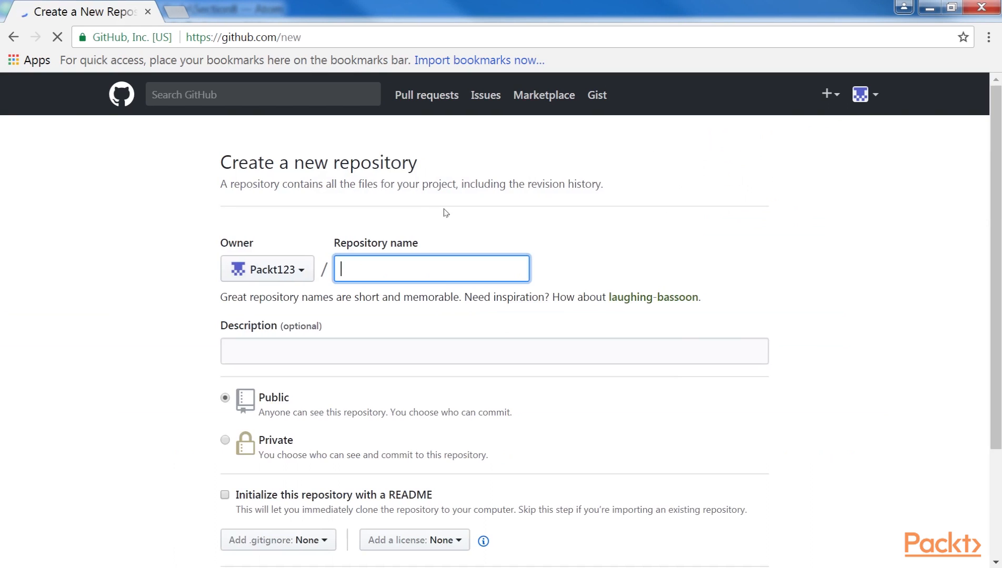
type("ShoppingList")
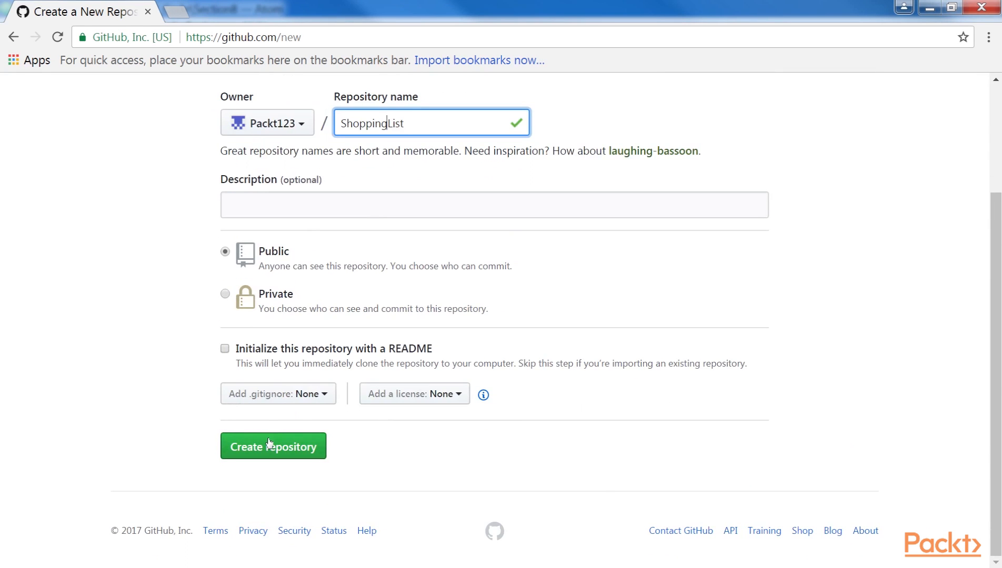
left_click(273, 446)
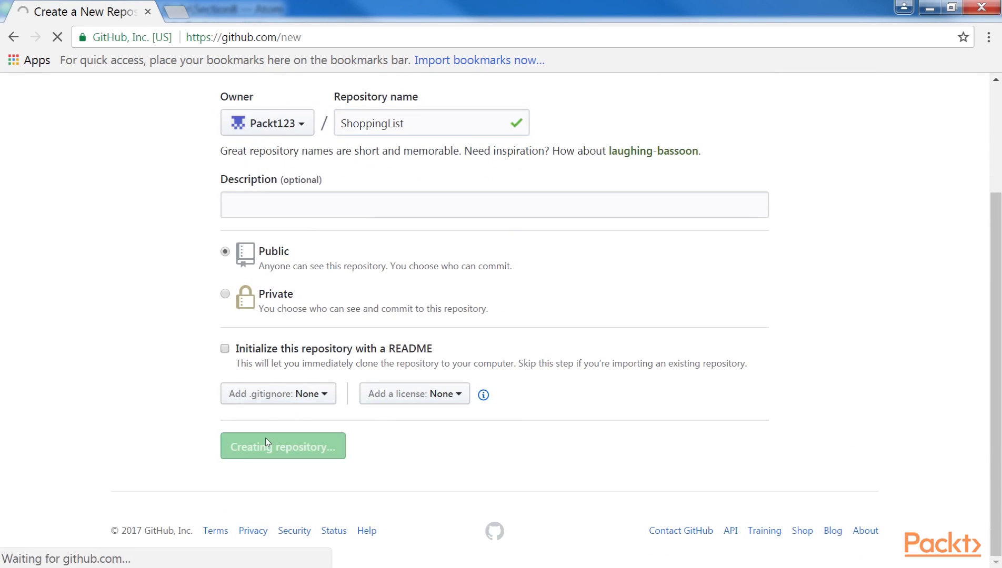
left_click(283, 445)
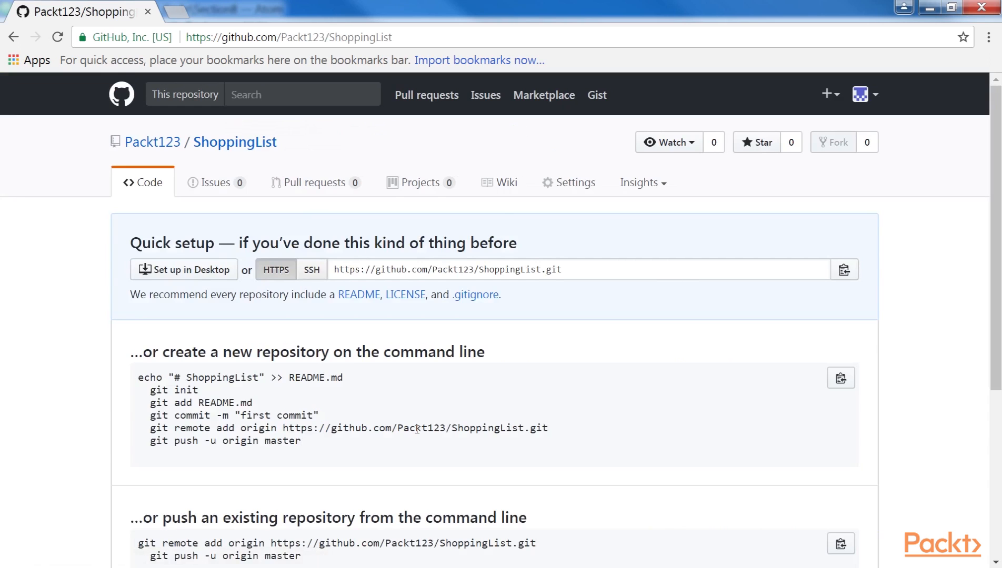
Step: Select the 'git remote add origin' command from the quick setup instructions
scroll("down", 3)
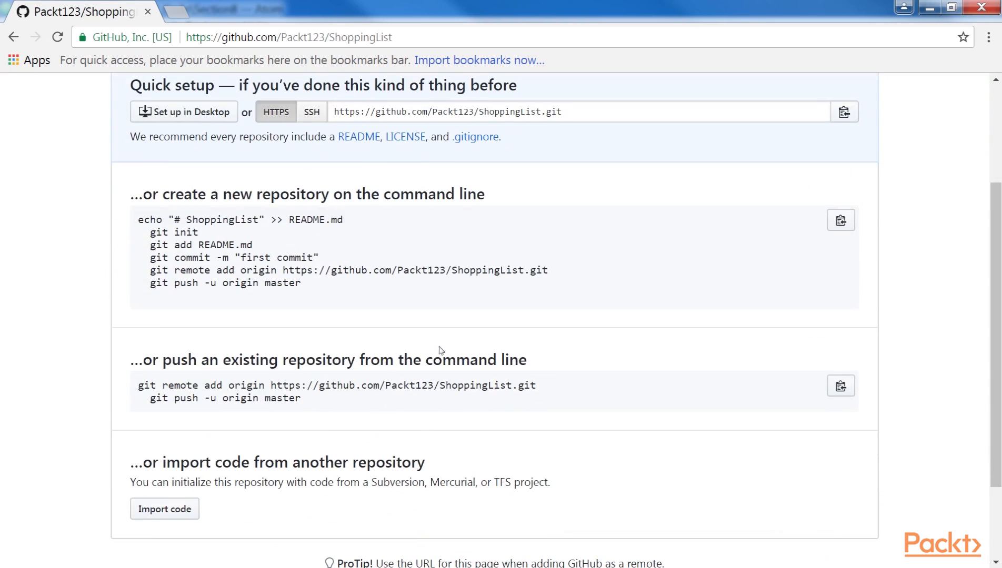
left_click_drag(136, 193, 195, 194)
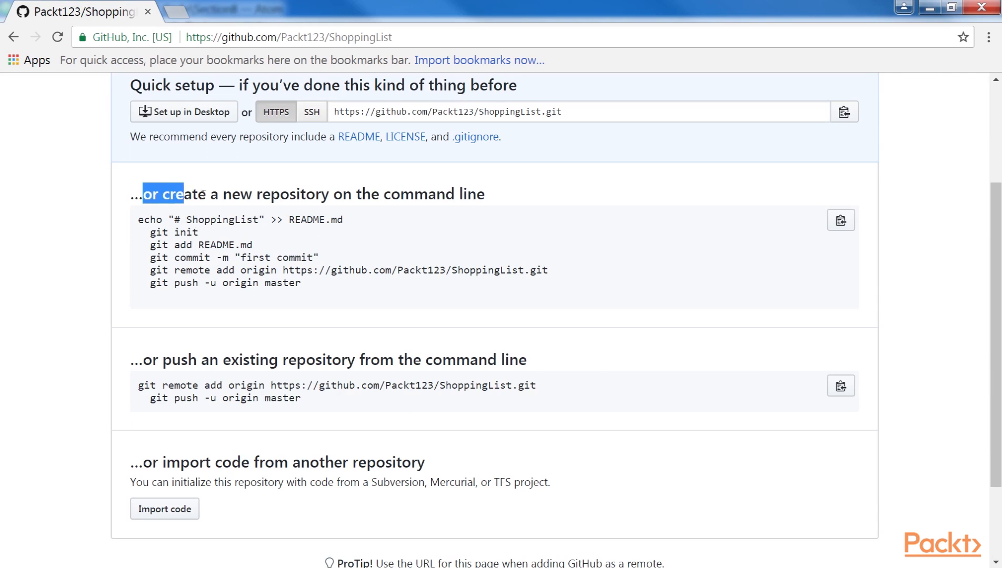
left_click_drag(185, 194, 485, 194)
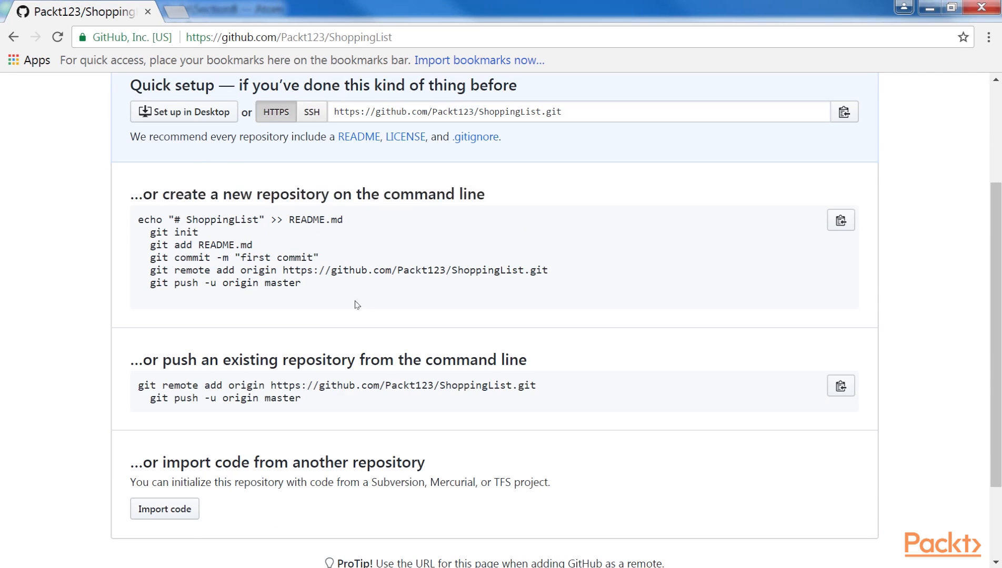
left_click_drag(139, 219, 305, 289)
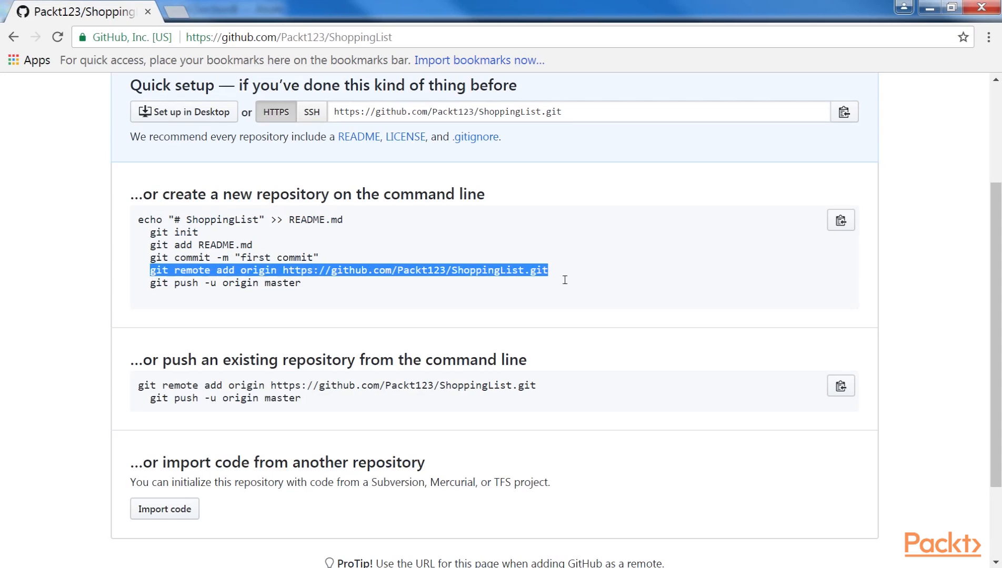
mouse_move(560, 279)
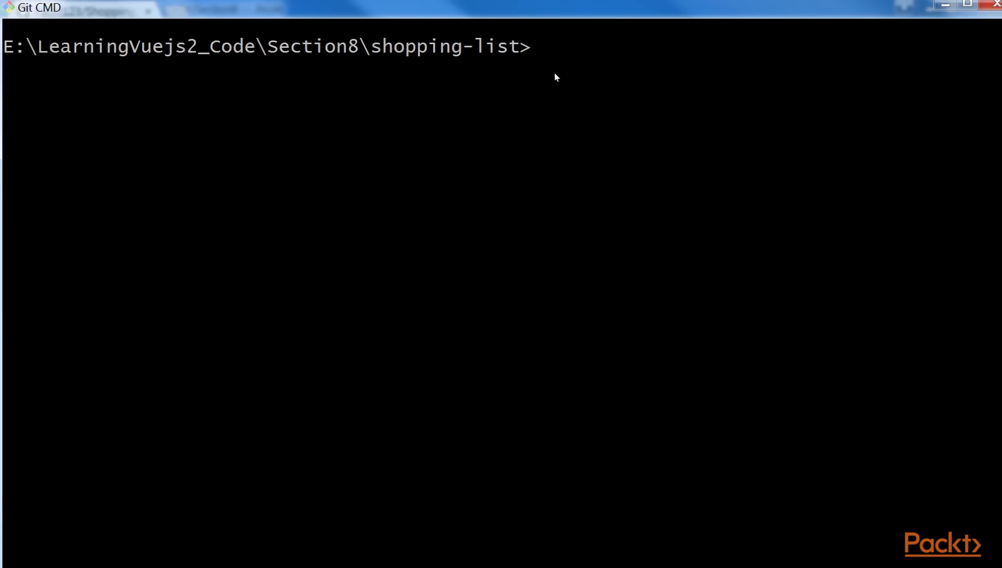
type("git init")
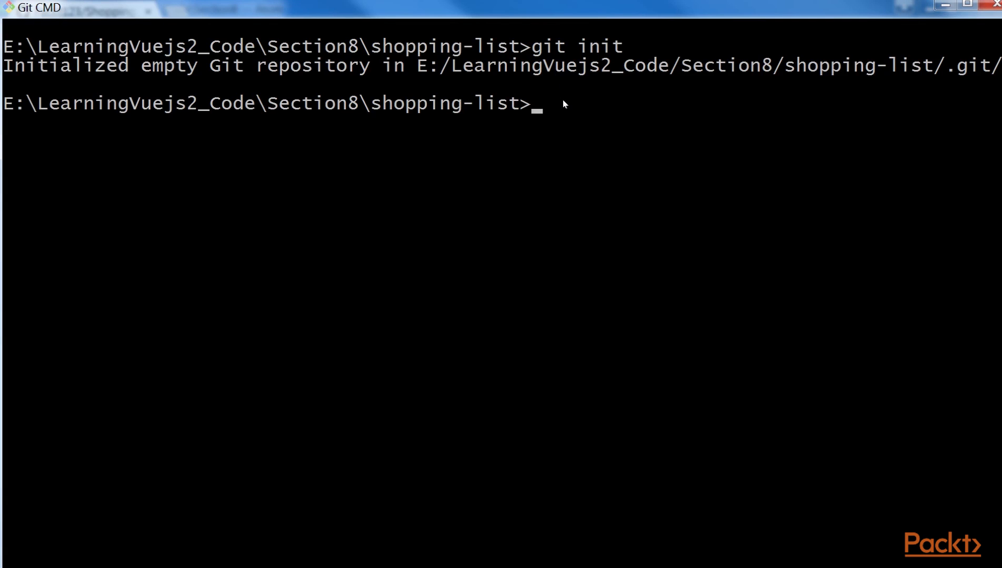
type("git add")
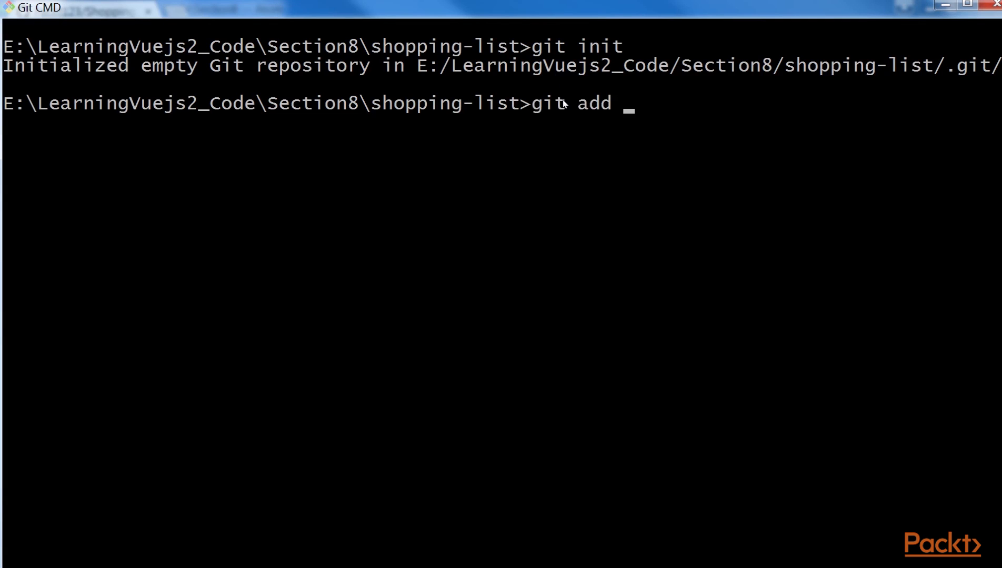
type("README.md")
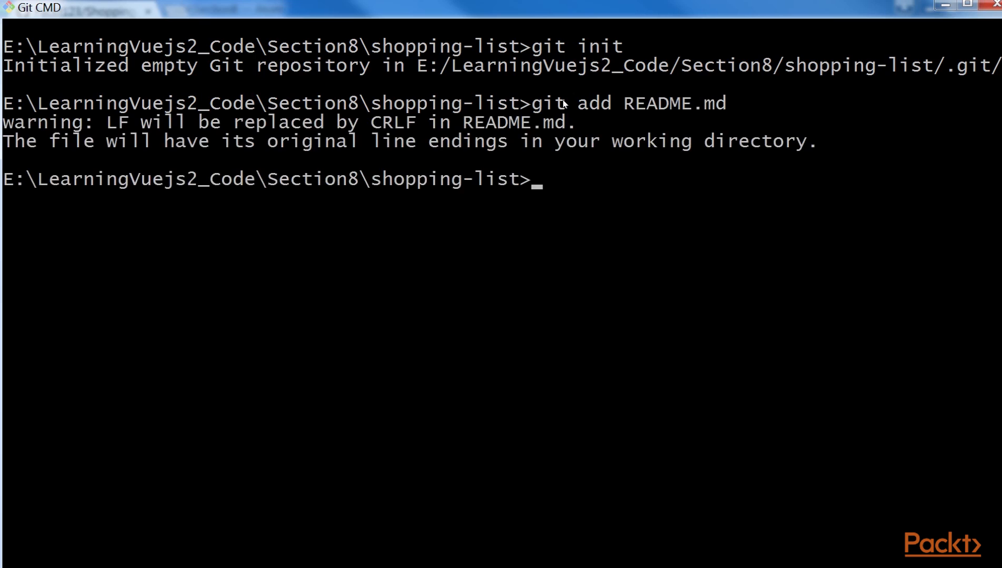
type("git commit -m \"first commit\"")
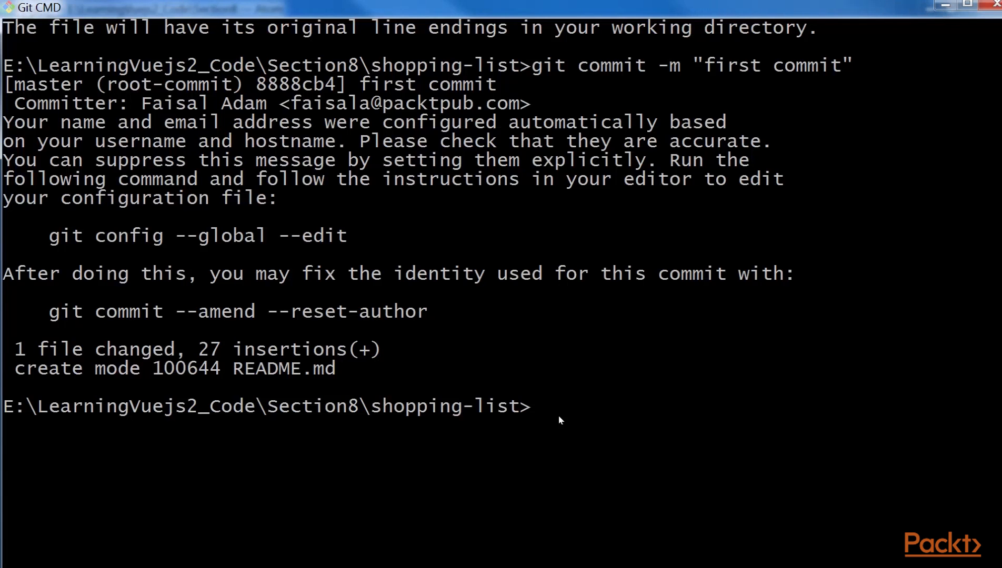
type("git remote add origin https://github.com/Packt123/ShoppingList.git")
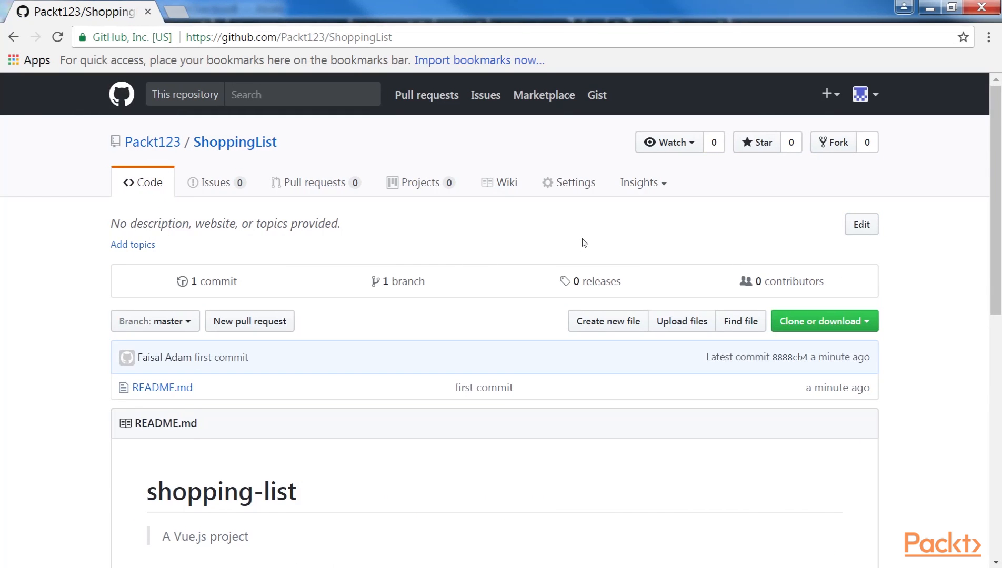
Step: Check ShoppingList's README.md, then start a new repository named Pomodoro
scroll("down", 3)
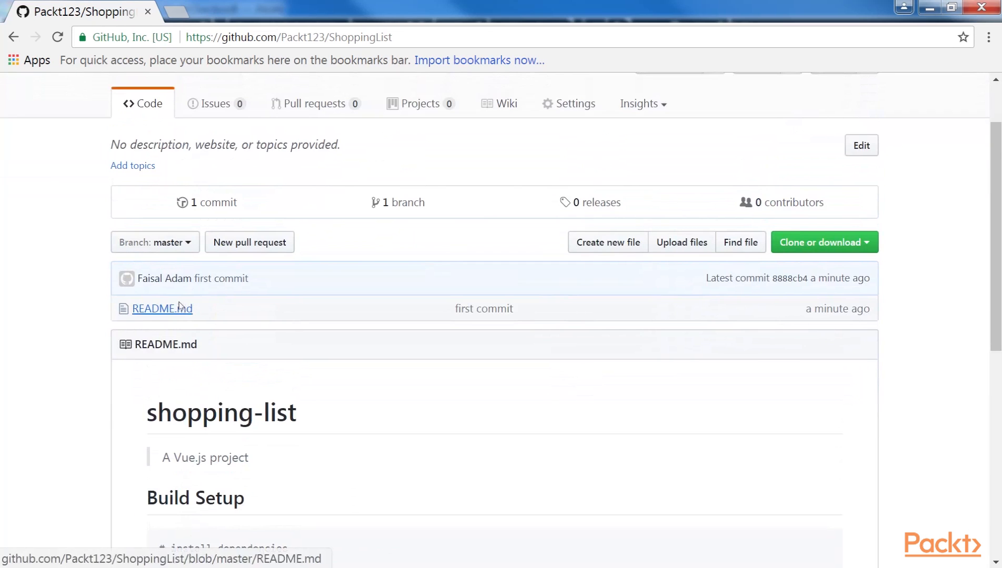
left_click(163, 309)
type("Pomodoro")
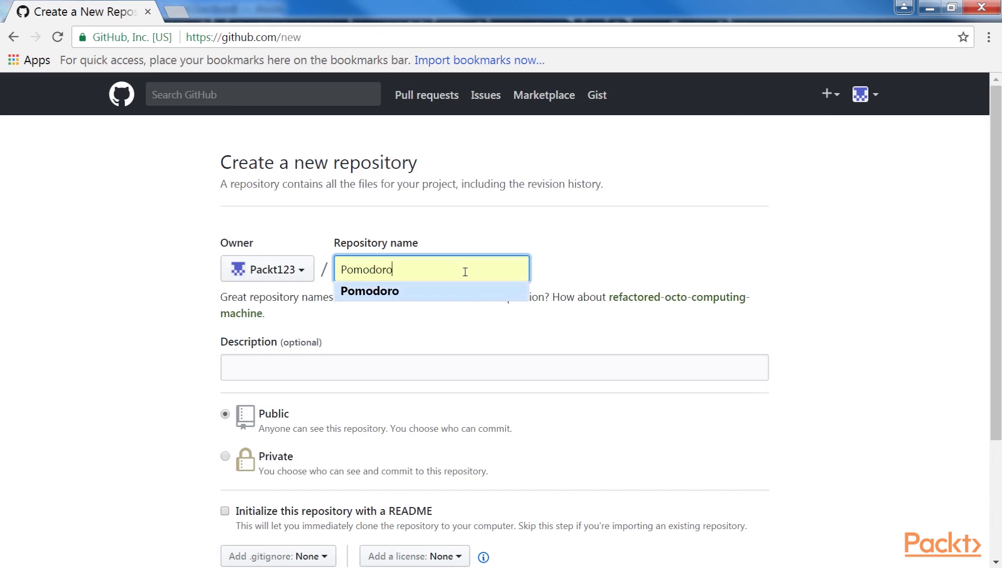
Step: Create the public Pomodoro repository from the new repository form
scroll("down", 3)
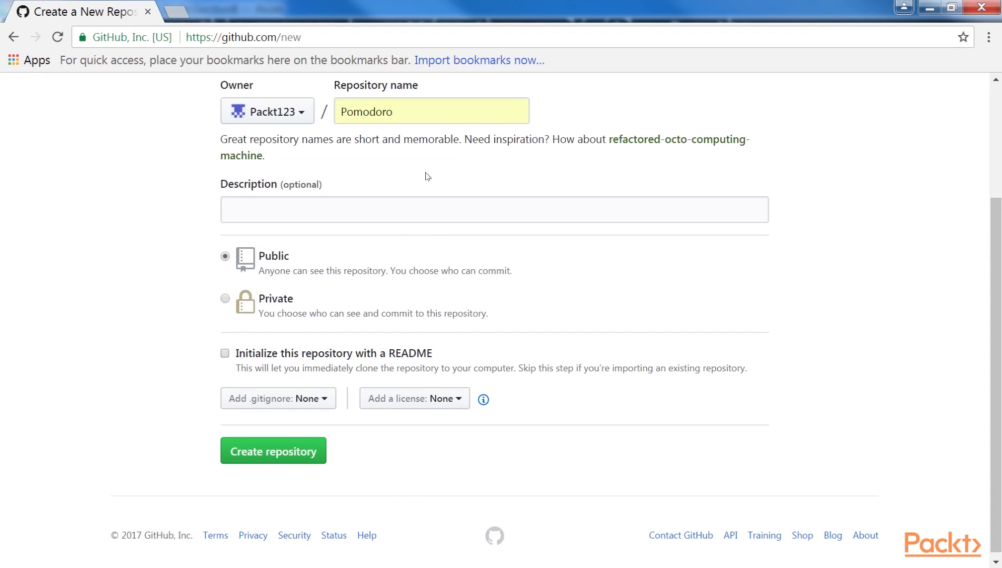
left_click(273, 451)
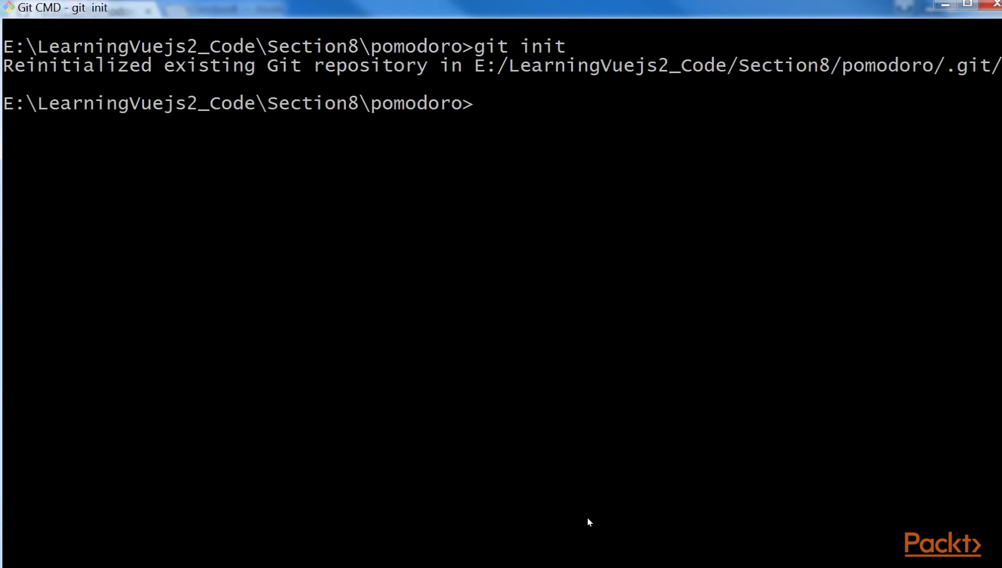
type("git add")
type("git commit -m \"first commit")
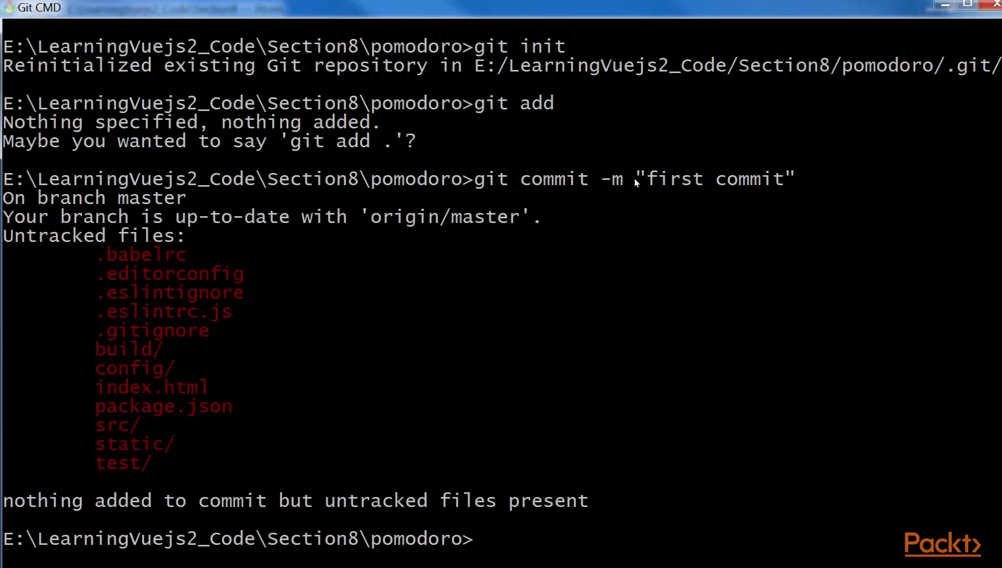
type("git remote add origin https://github.com/Packt123/Pomodoro.git")
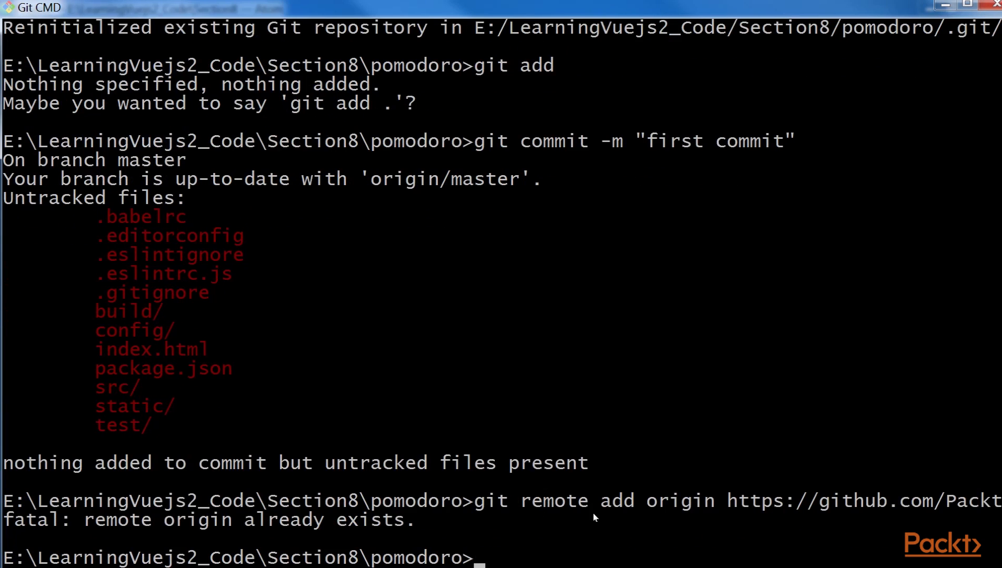
type("git push -u origin master")
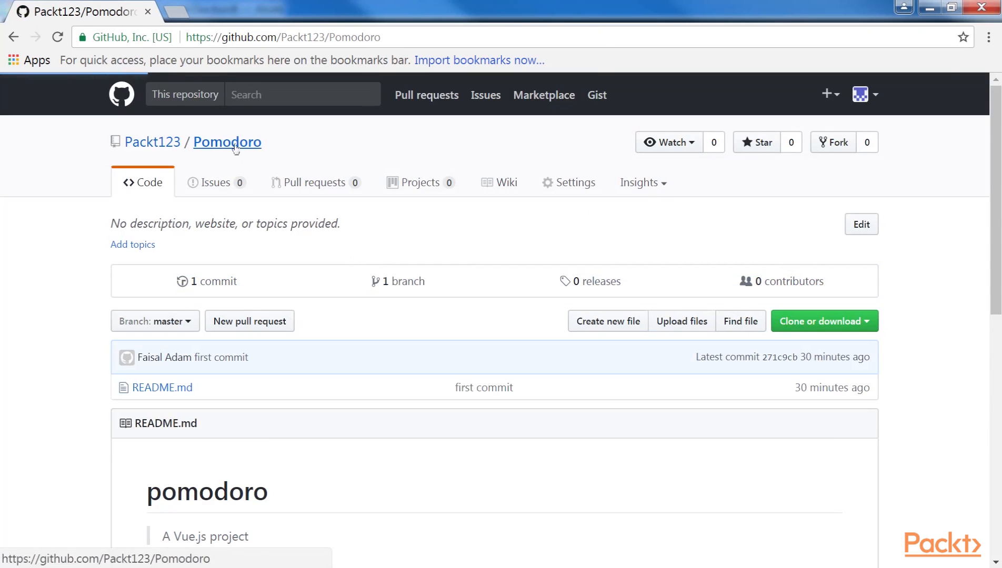
Step: Scroll the Packt123/Pomodoro repository page down to its pomodoro README
scroll("down", 3)
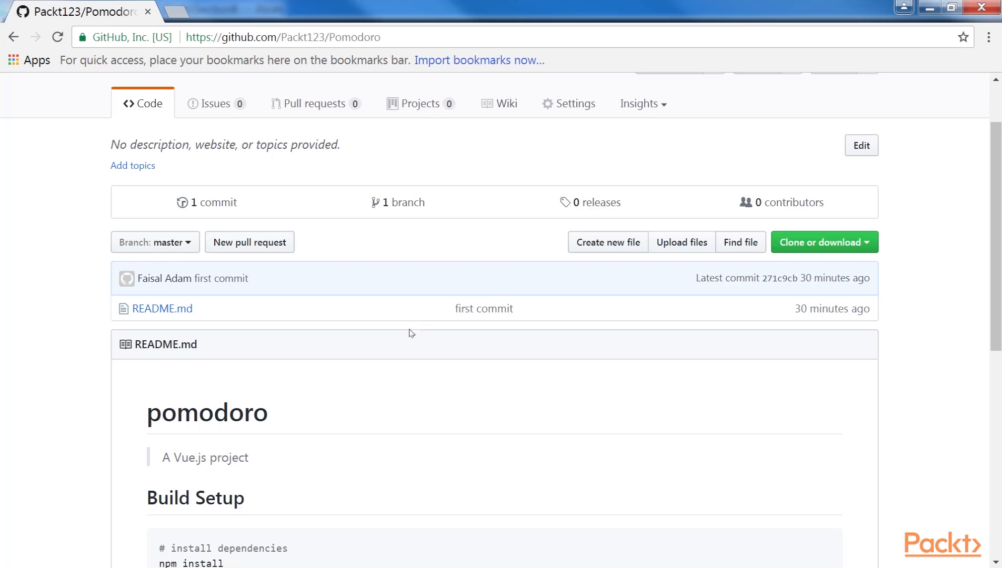
mouse_move(888, 462)
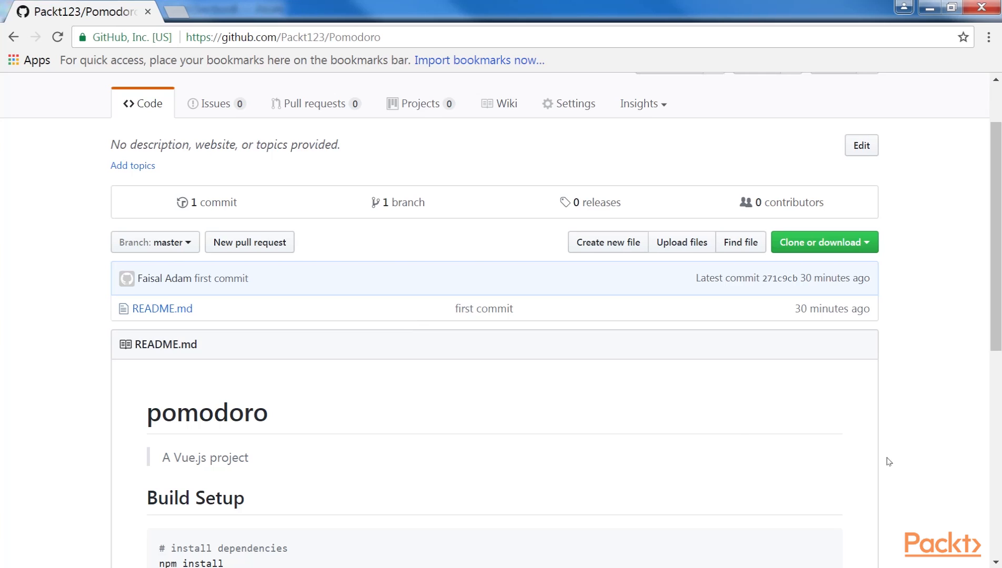